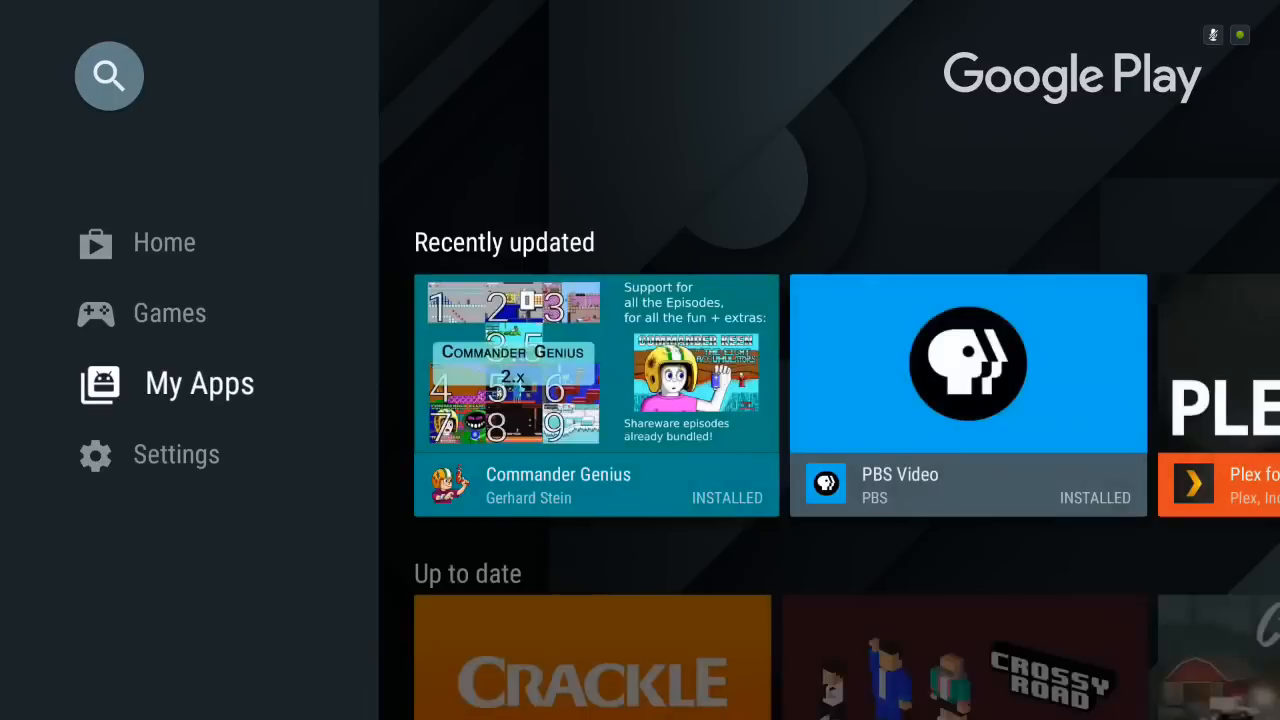
# Scroll right along the Android TV home screen to the Plex app.
pyautogui.hscroll(3)
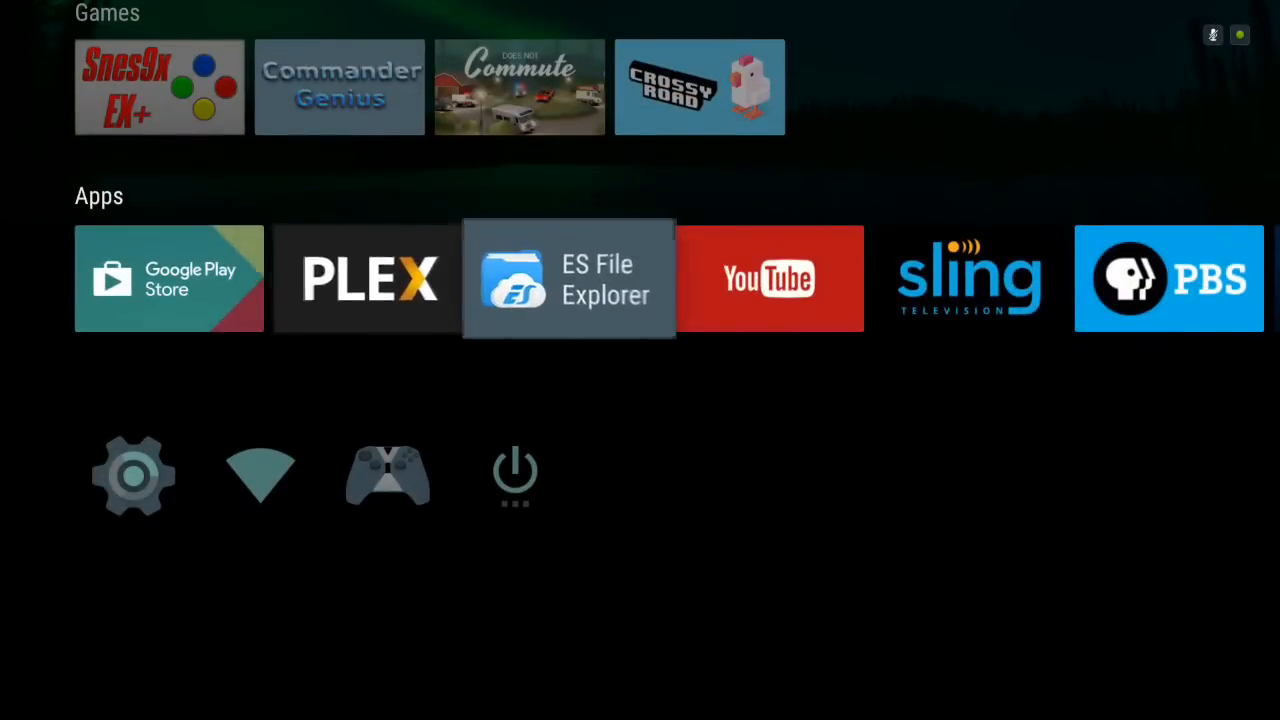
pyautogui.hscroll(3)
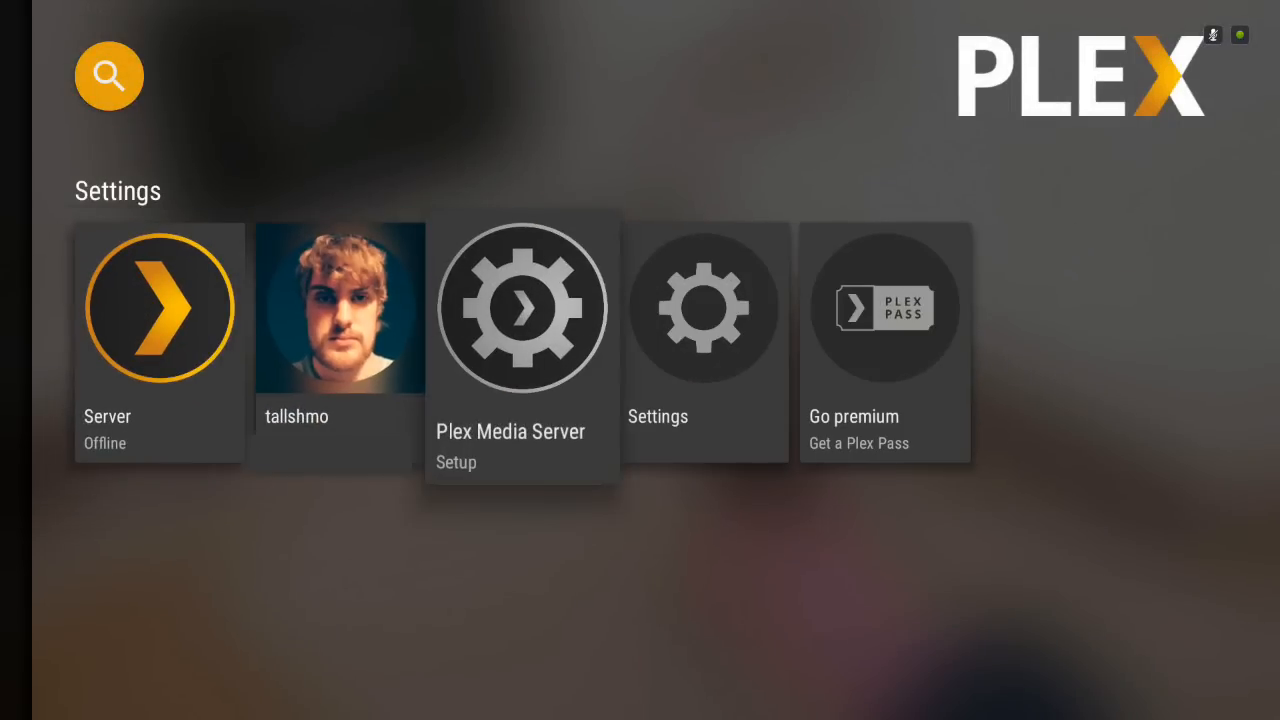
# Select the Plex Media Server Setup tile in Plex Settings.
pyautogui.click(521, 307)
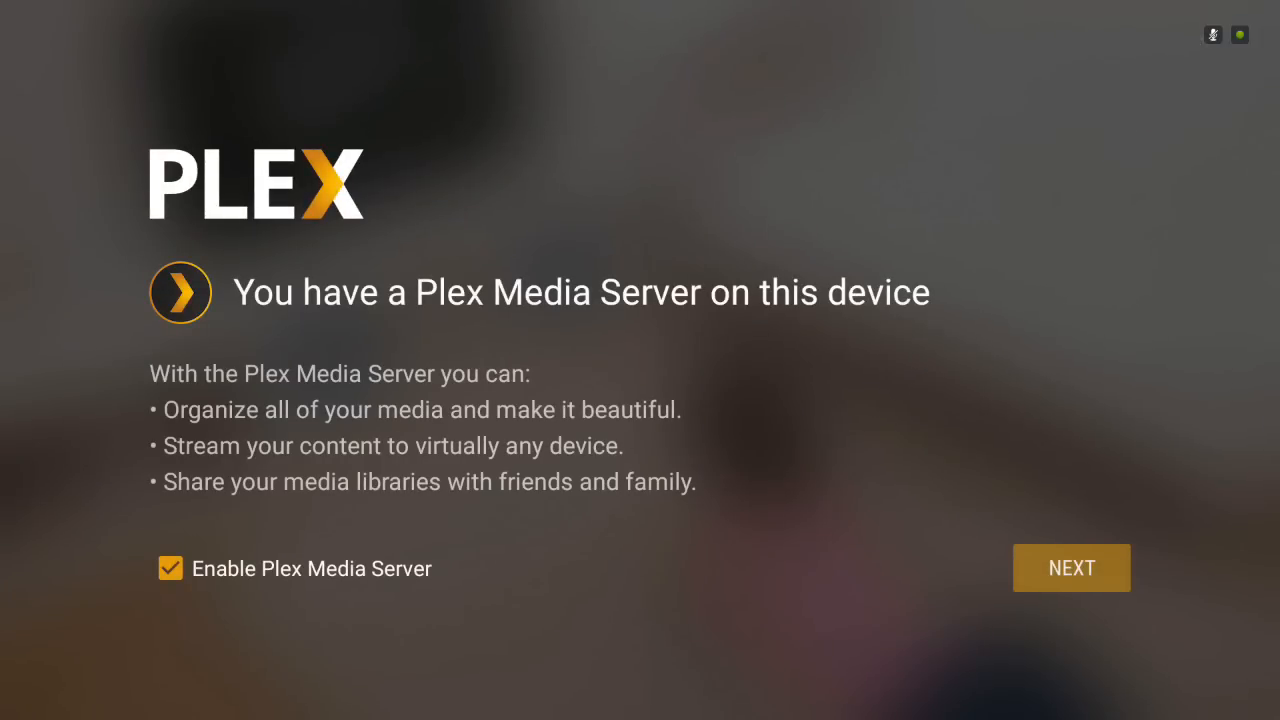
# Enable Plex Media Server with default libraries, grant storage permission, and finish setup.
pyautogui.click(1071, 568)
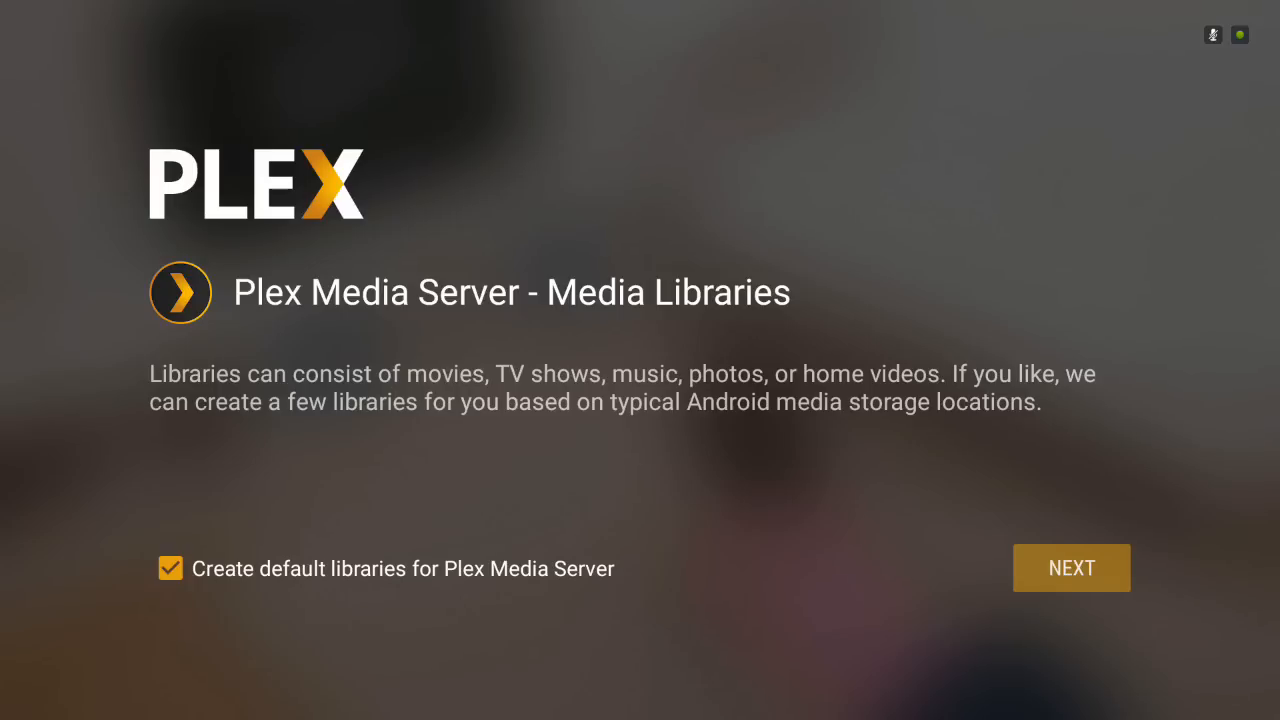
pyautogui.click(1071, 568)
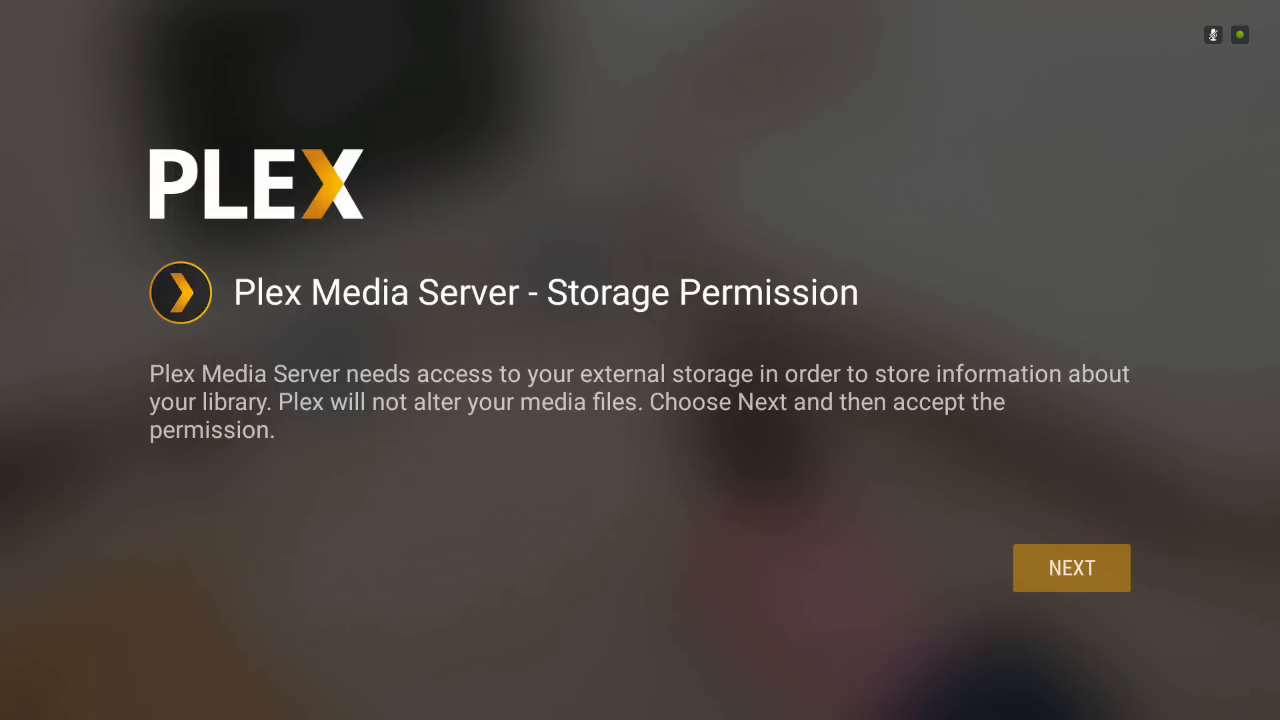
pyautogui.click(1071, 568)
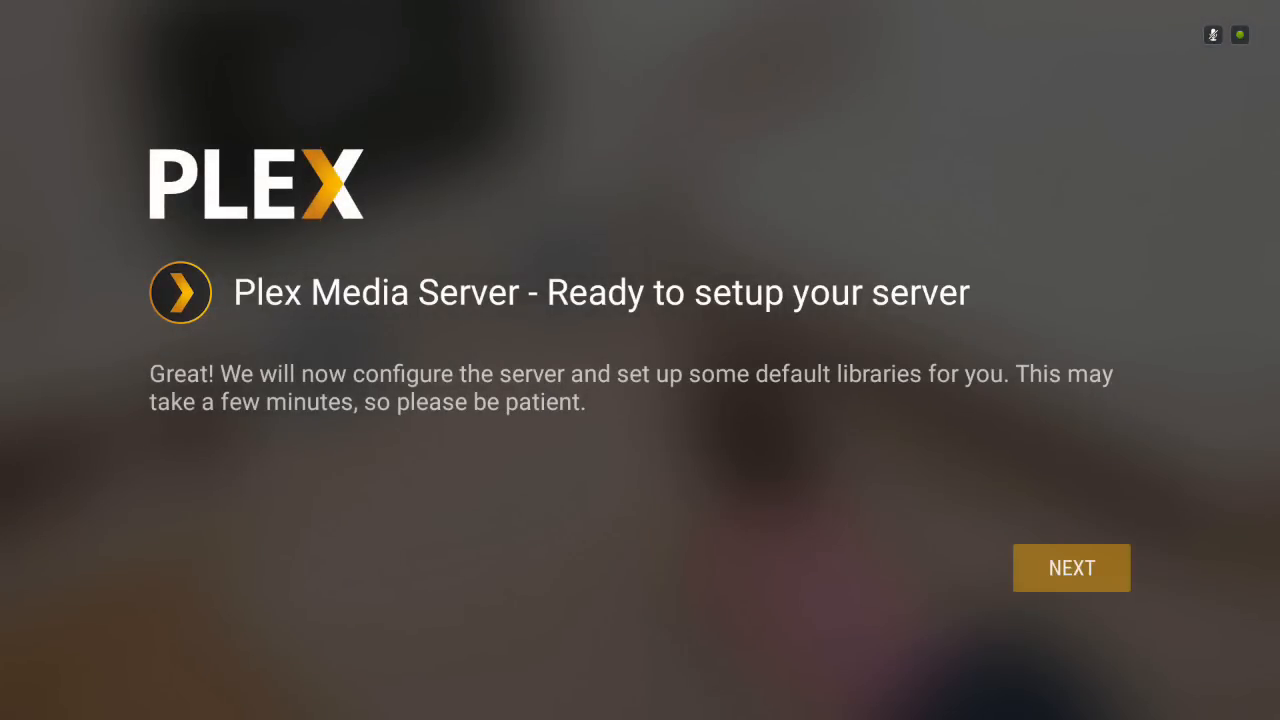
pyautogui.click(1071, 568)
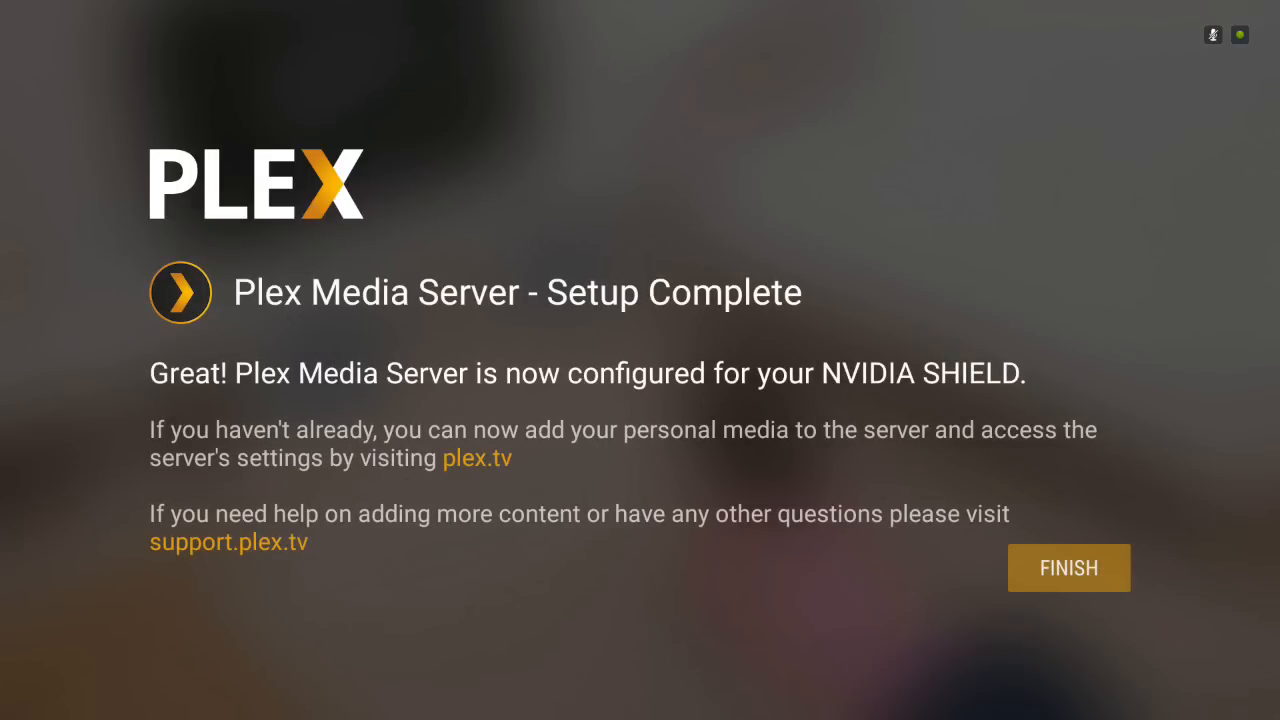
pyautogui.click(1068, 568)
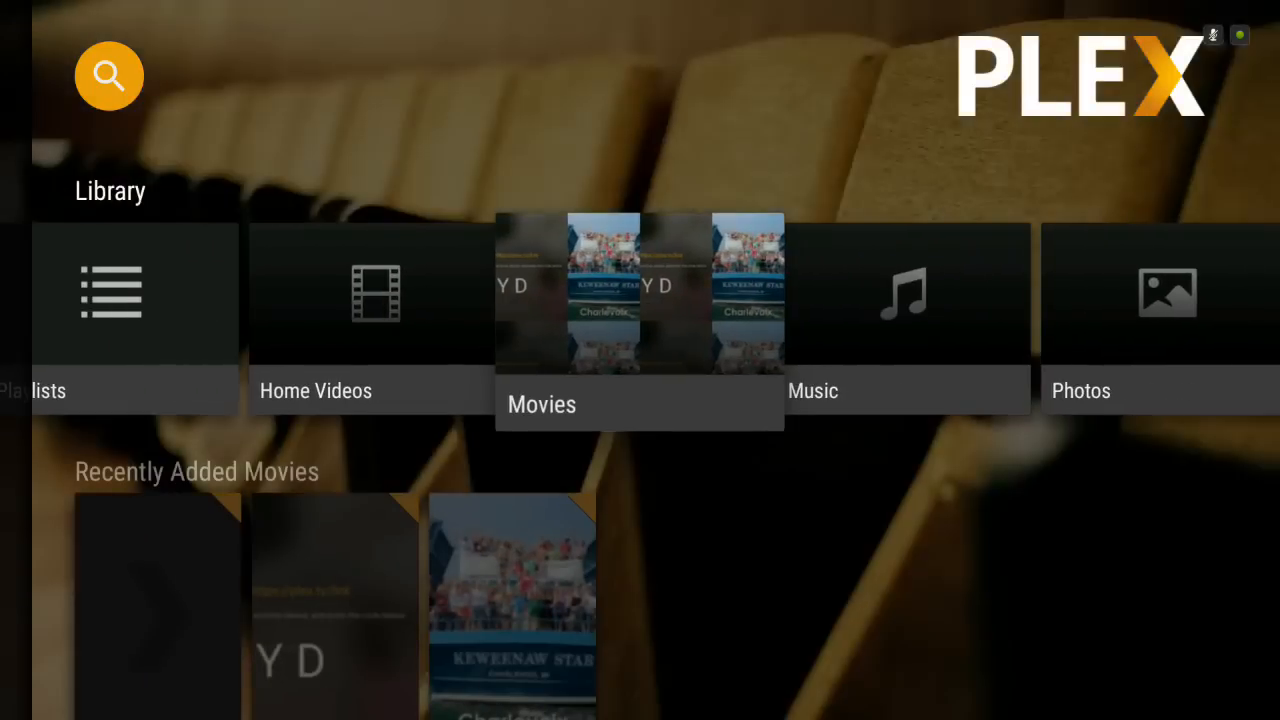
# Open the Movies library and scroll down to Recently Added Movies.
pyautogui.click(640, 300)
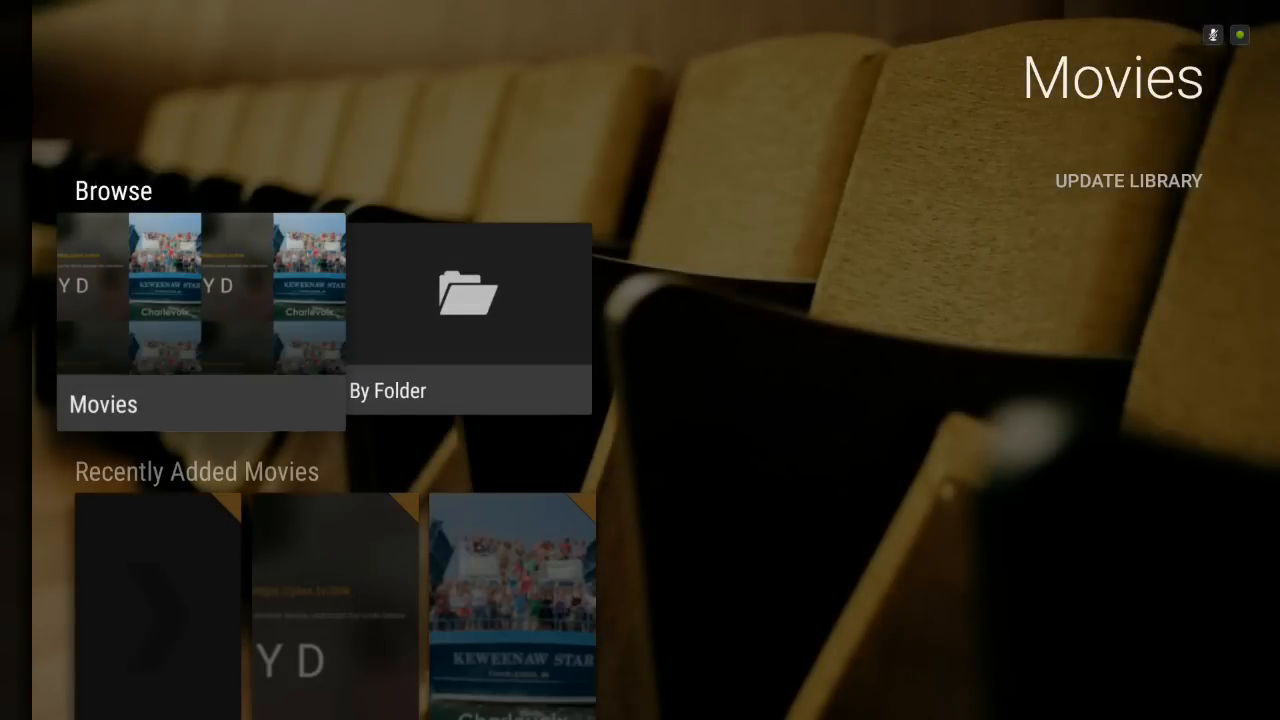
pyautogui.scroll(-3)
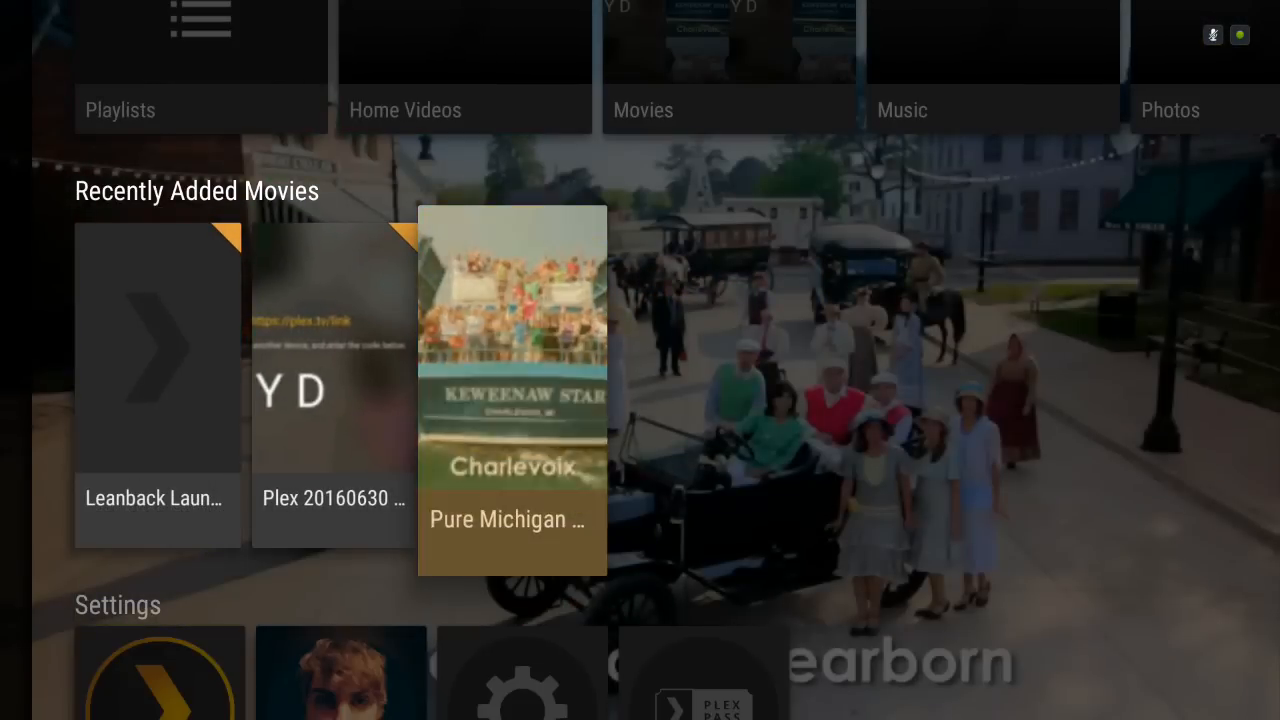
# Play Pure Michigan Statewide Singalong from Recently Added Movies on the TV.
pyautogui.click(512, 390)
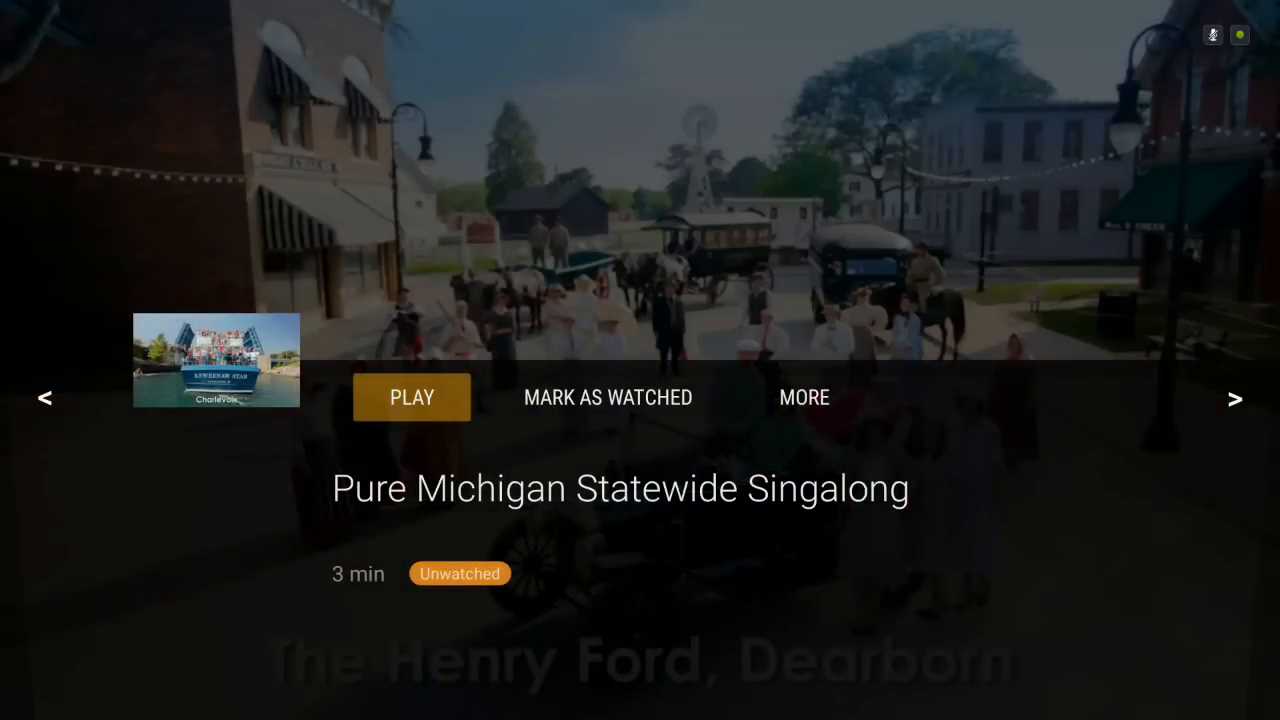
pyautogui.click(411, 397)
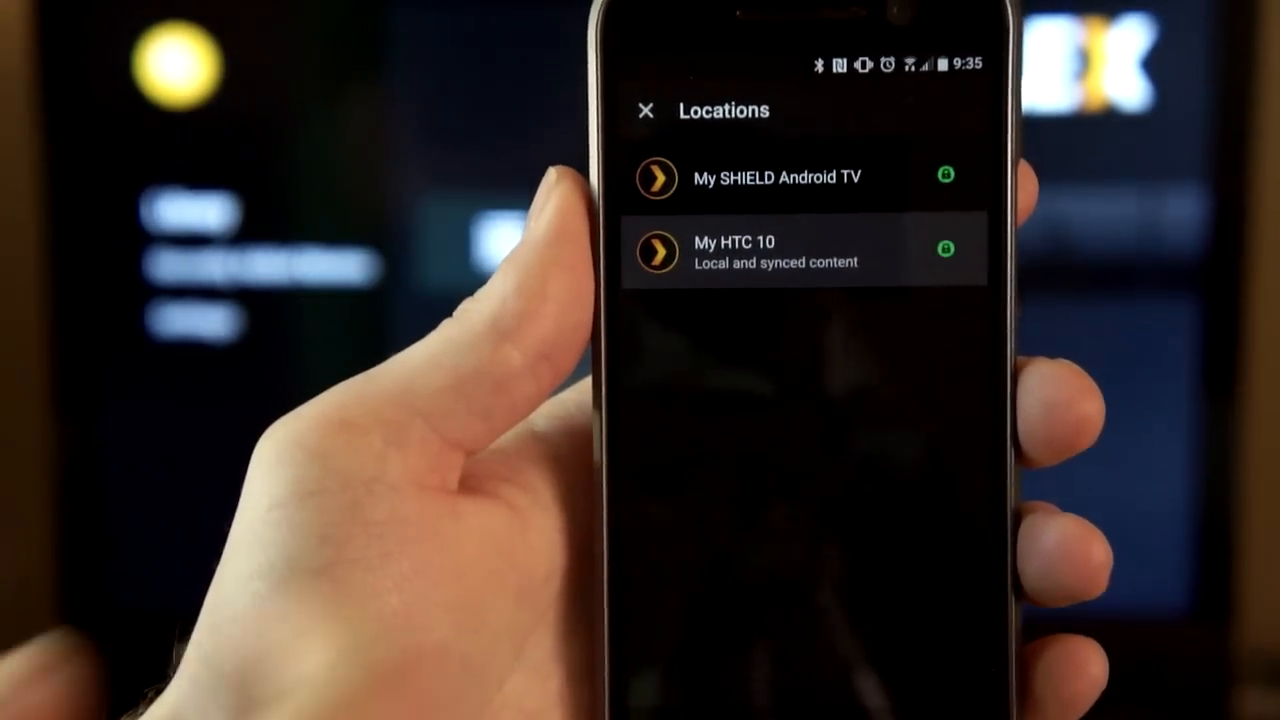
# On the phone, pick My SHIELD Android TV and open a recently added movie.
pyautogui.click(776, 177)
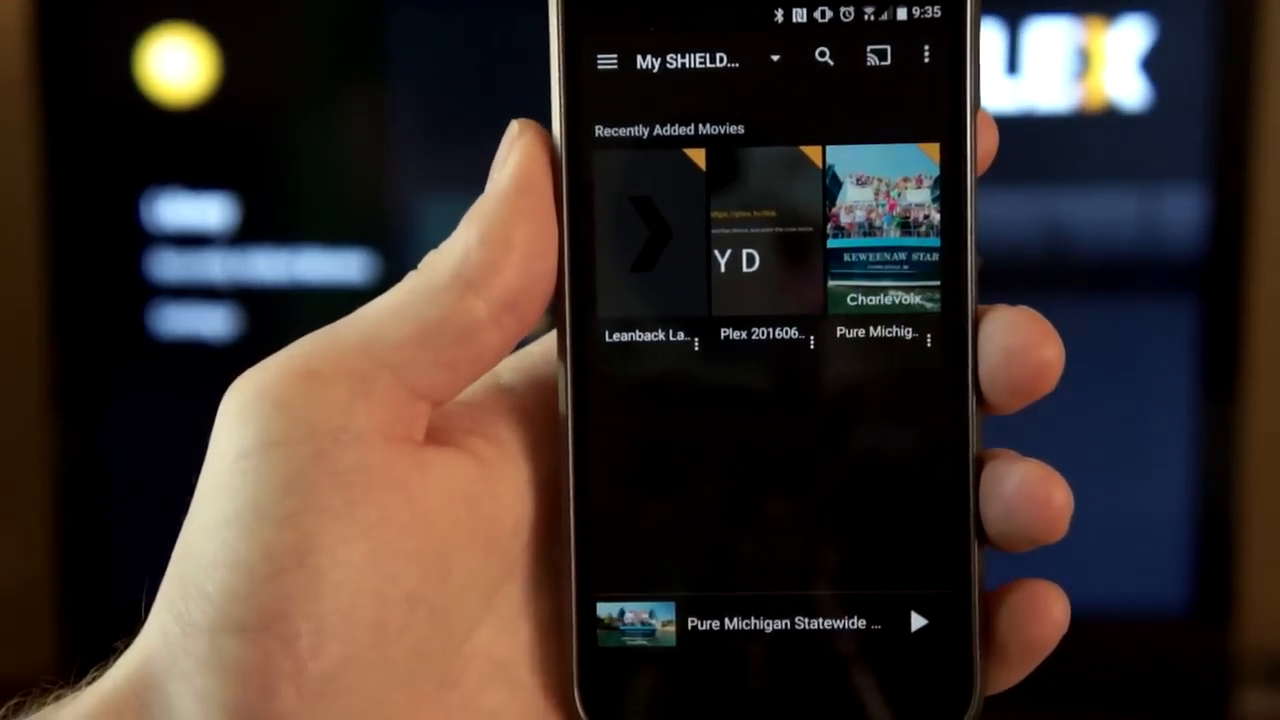
pyautogui.click(884, 235)
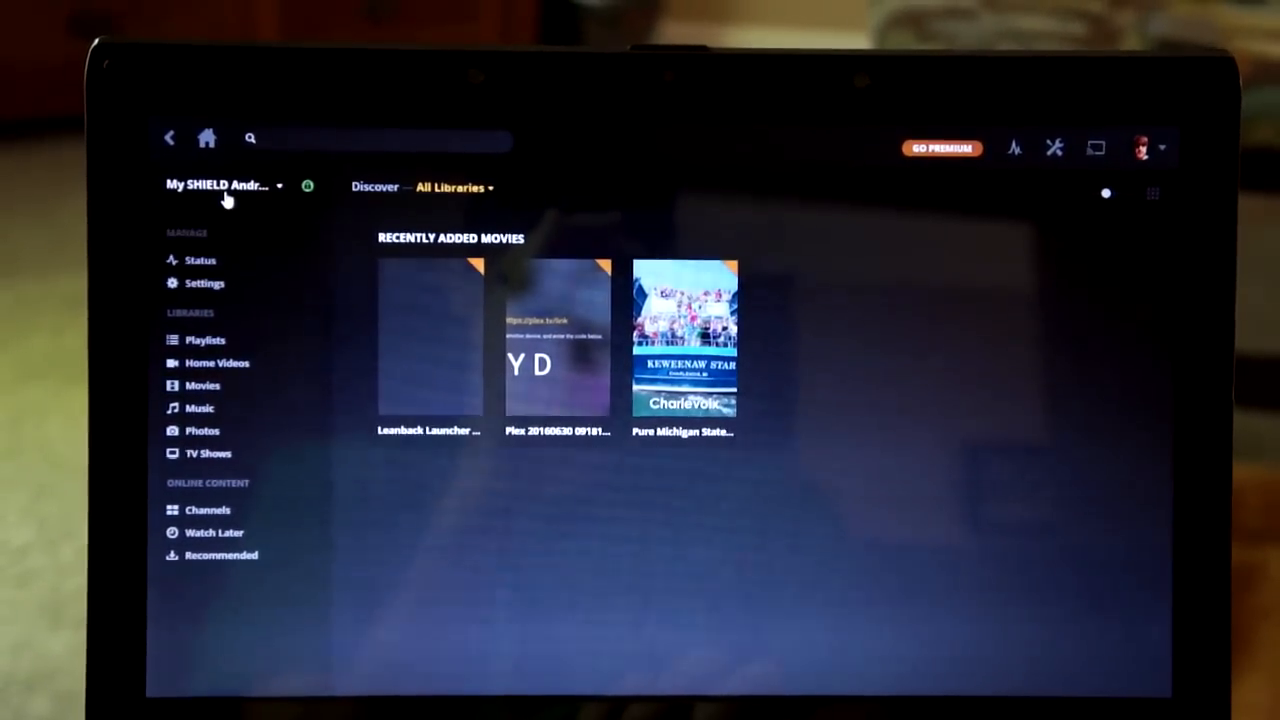
pyautogui.moveTo(680, 333)
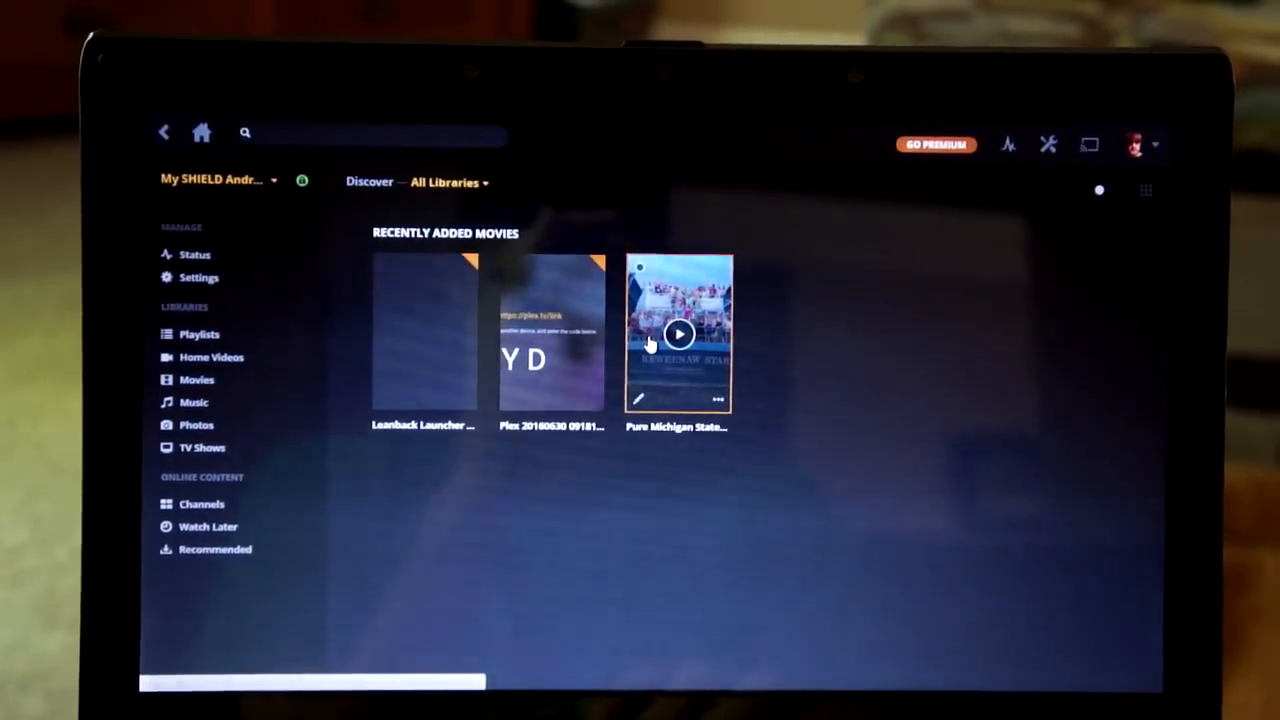
# Play Pure Michigan Statewide Singalong from Recently Added Movies in Plex Web.
pyautogui.click(678, 333)
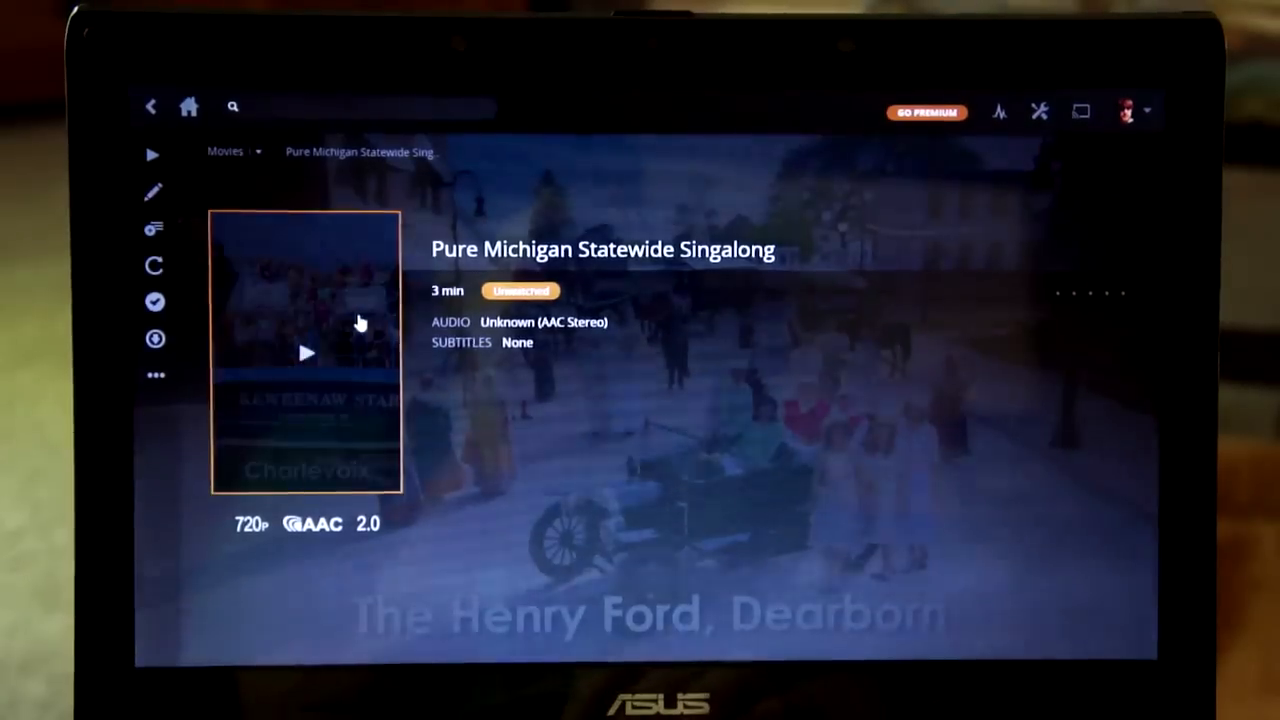
pyautogui.click(307, 352)
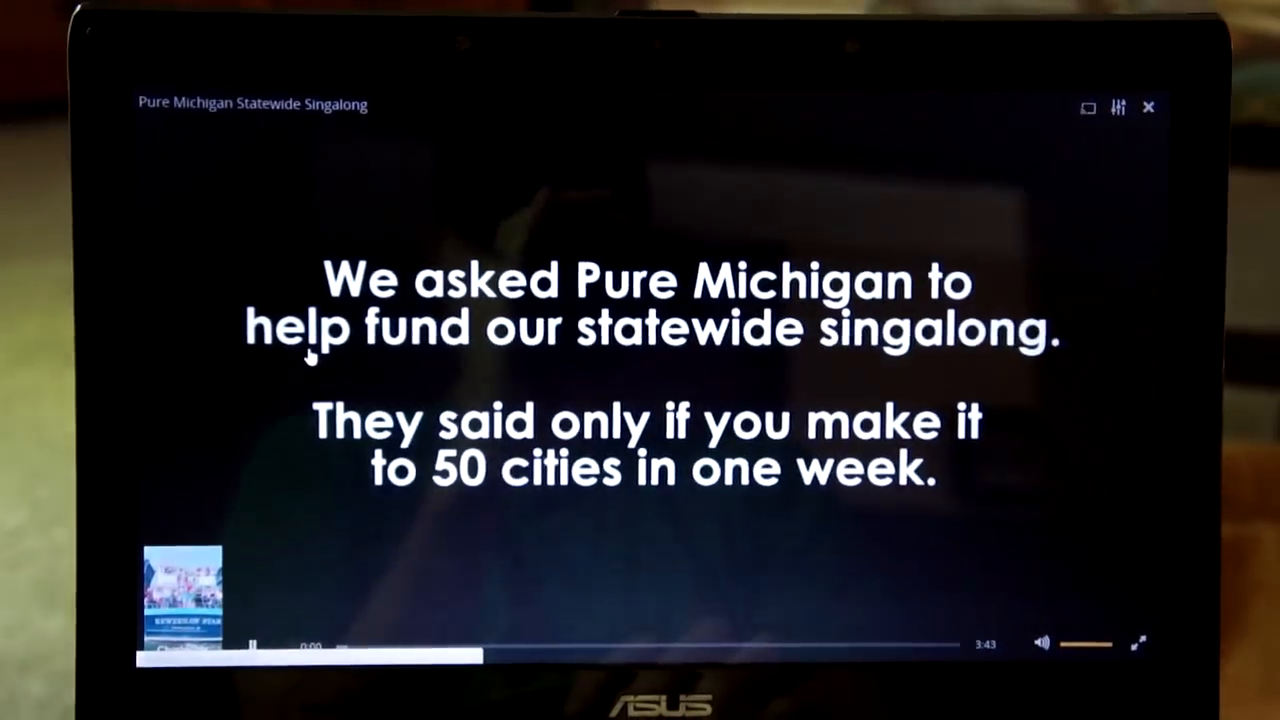